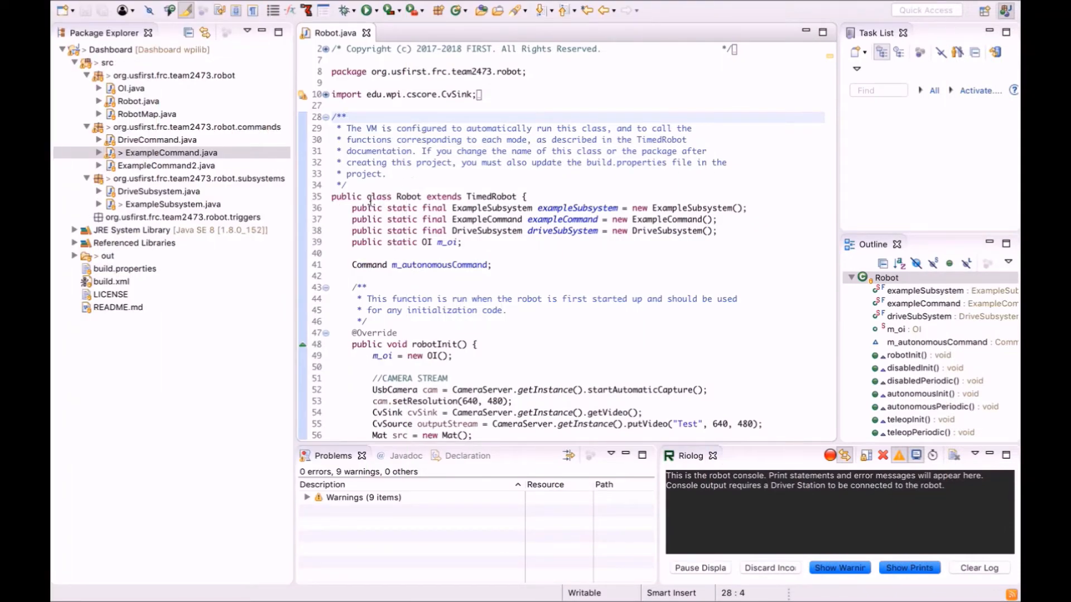
Step: Bring ExampleSubsystem.java into the editor from the project tree
click(170, 204)
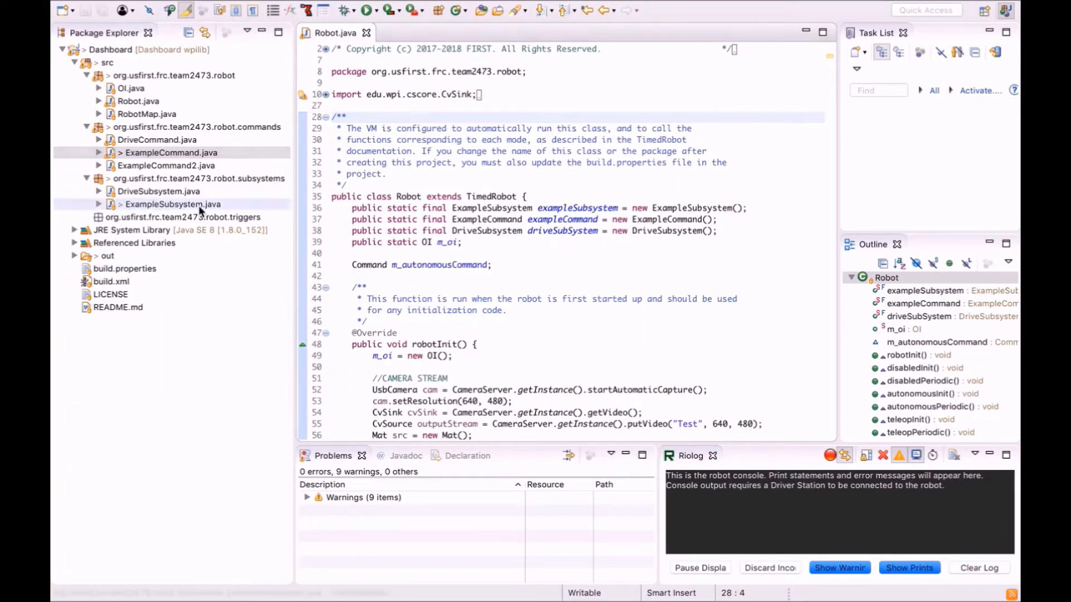
click(173, 204)
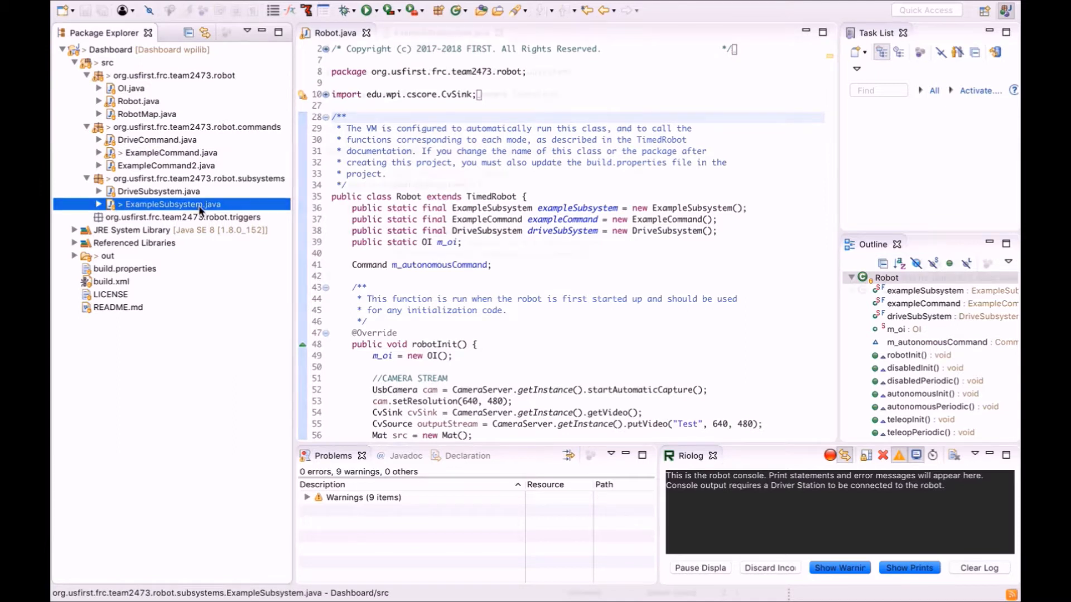
double_click(172, 204)
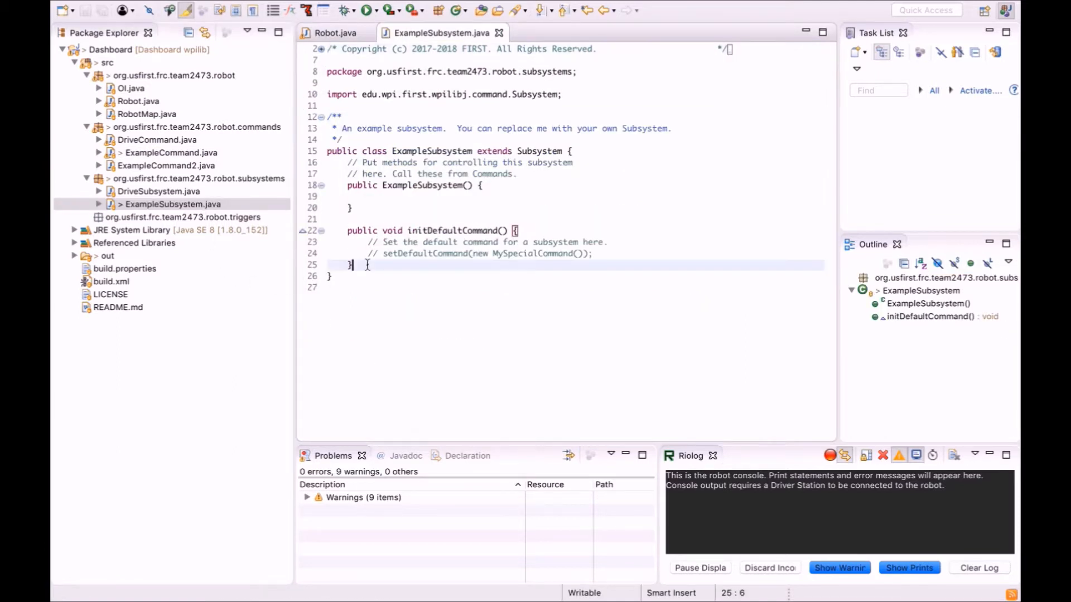
Step: Add a public double returnSensorOutput() method returning Math.random() and save the file
text(public double)
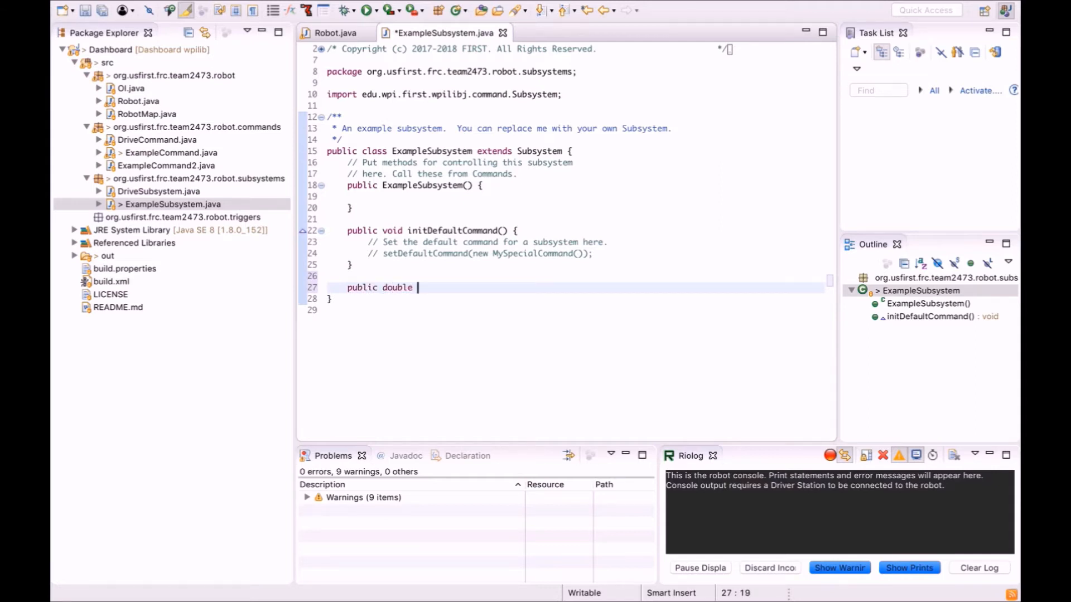
text(returnSensor)
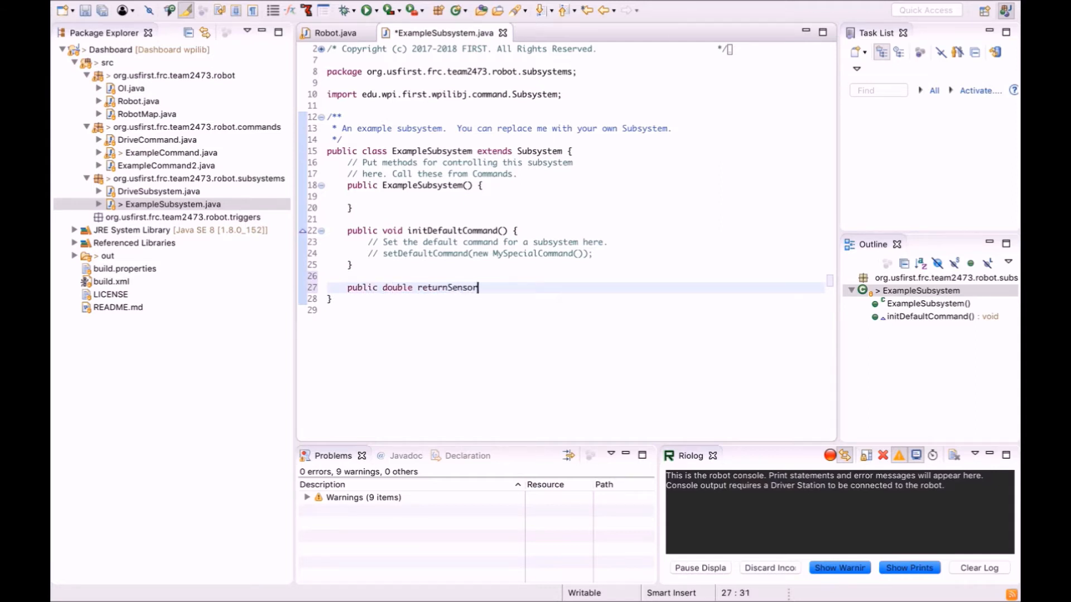
text(Output())
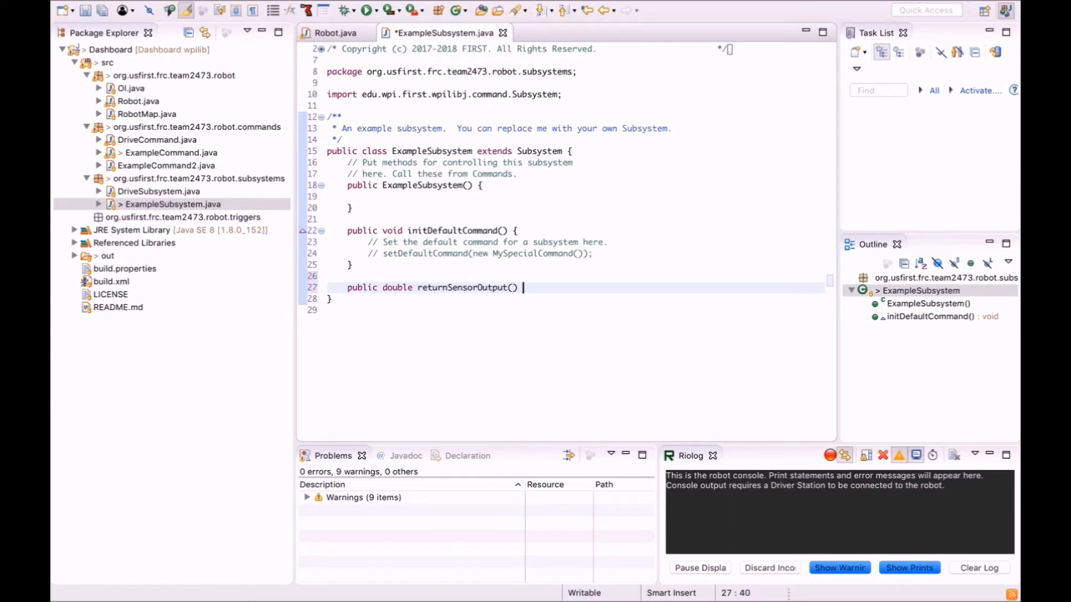
text({)
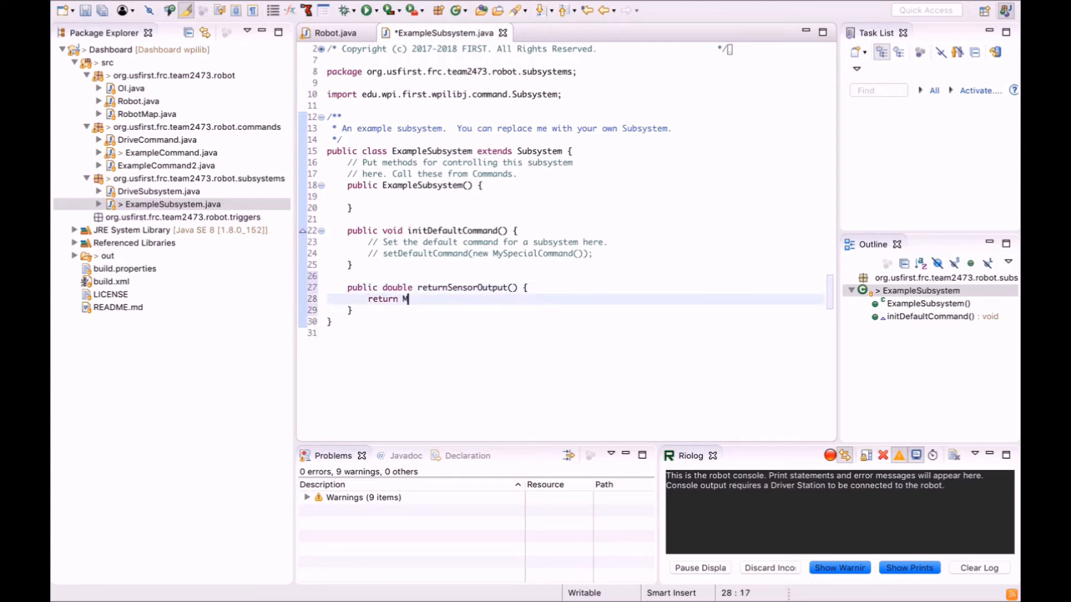
text(ath.random();)
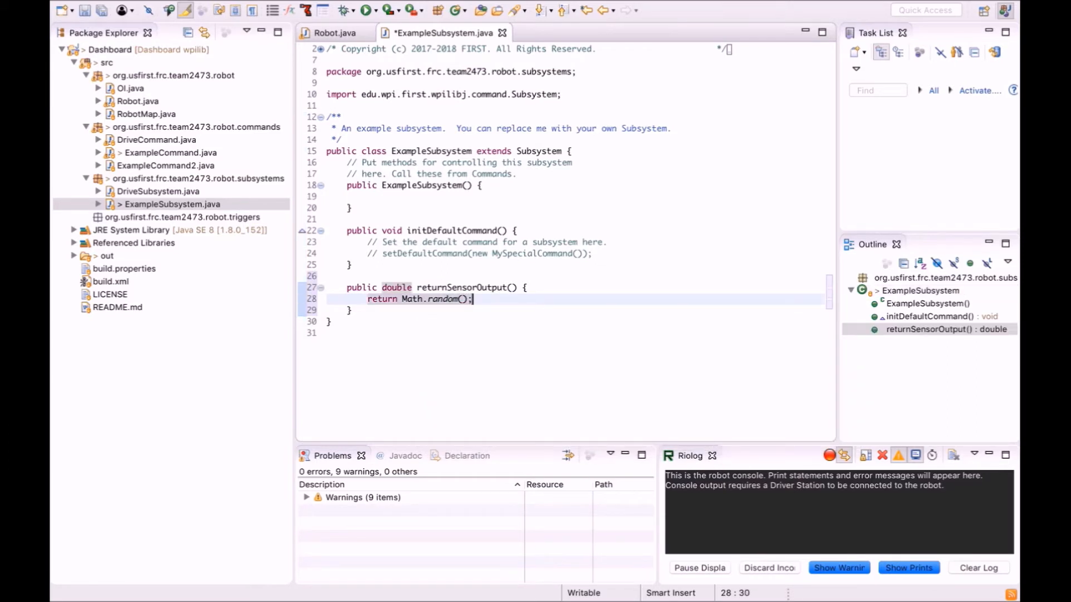
key(Ctrl+s)
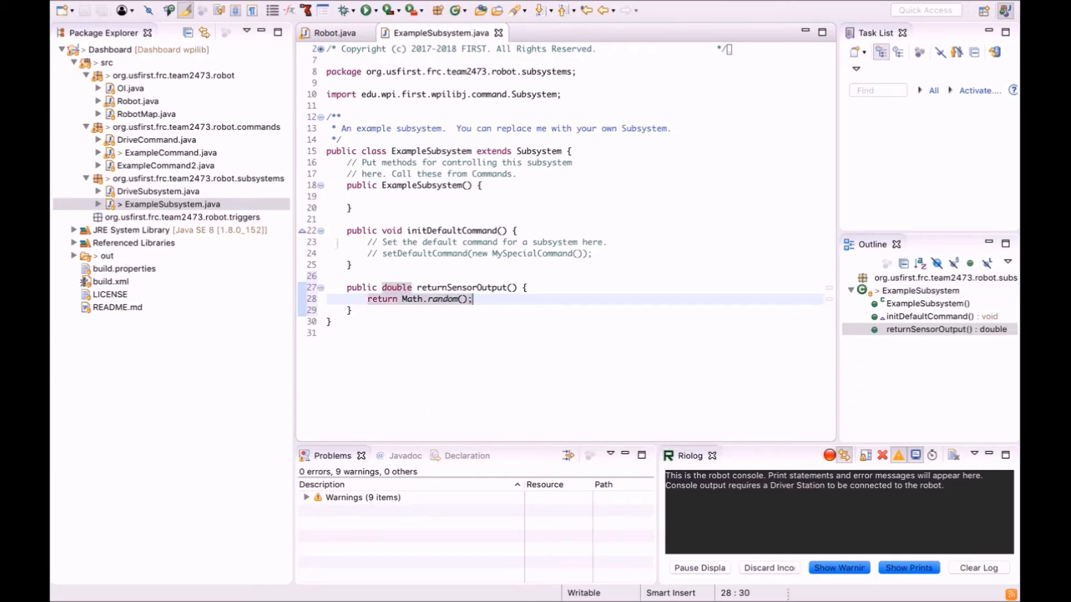
Step: Bring ExampleCommand.java into the editor from the project tree
click(161, 152)
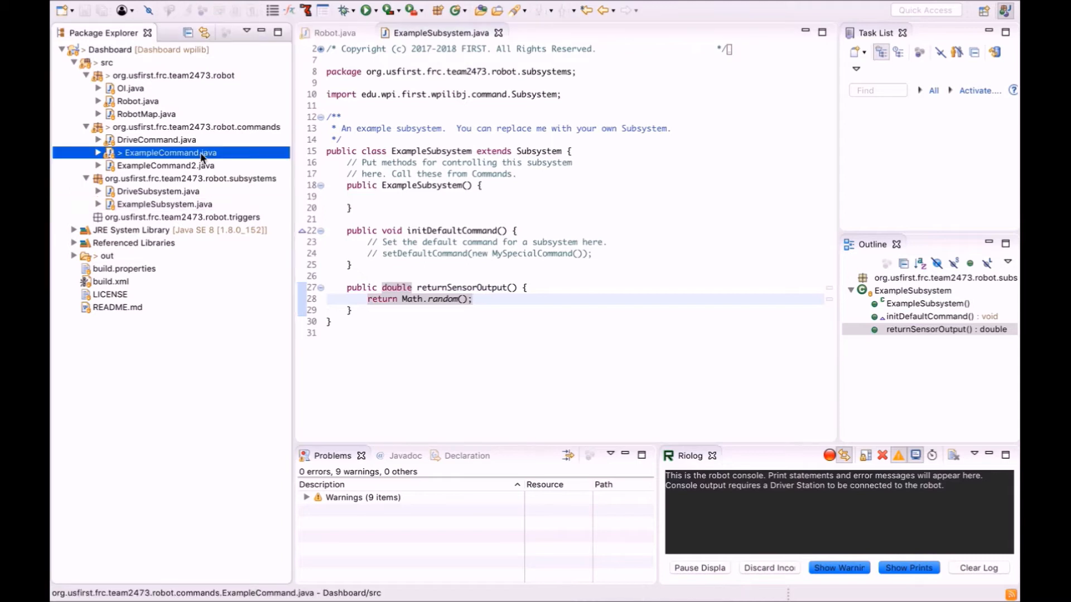
double_click(168, 151)
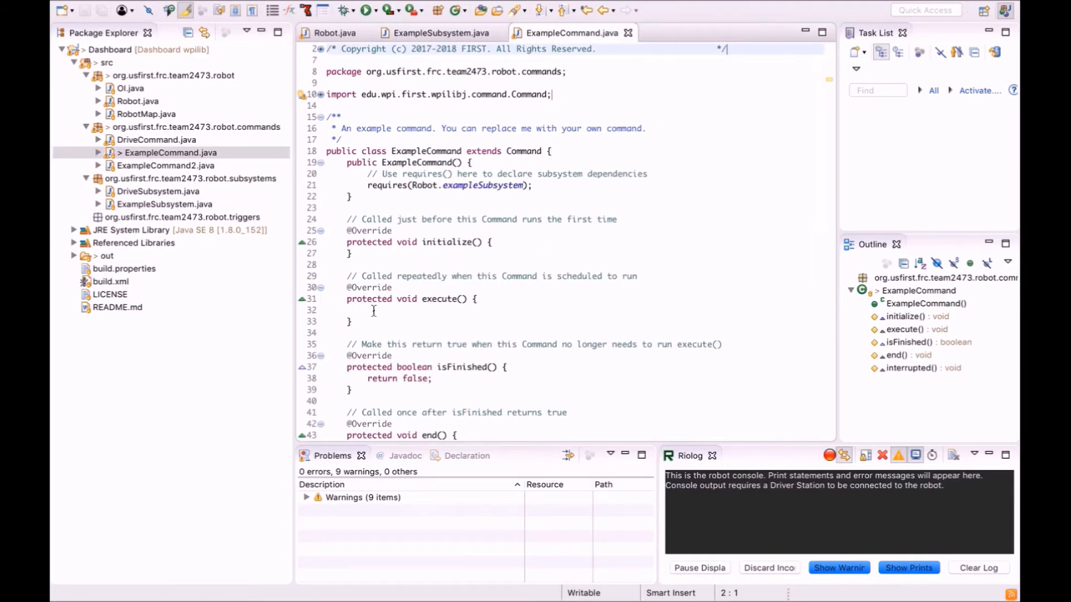
Step: In execute(), add SmartDashboard.putNumber("Sensor Value", Robot.exam...) via the putNumber completion
text(Smart)
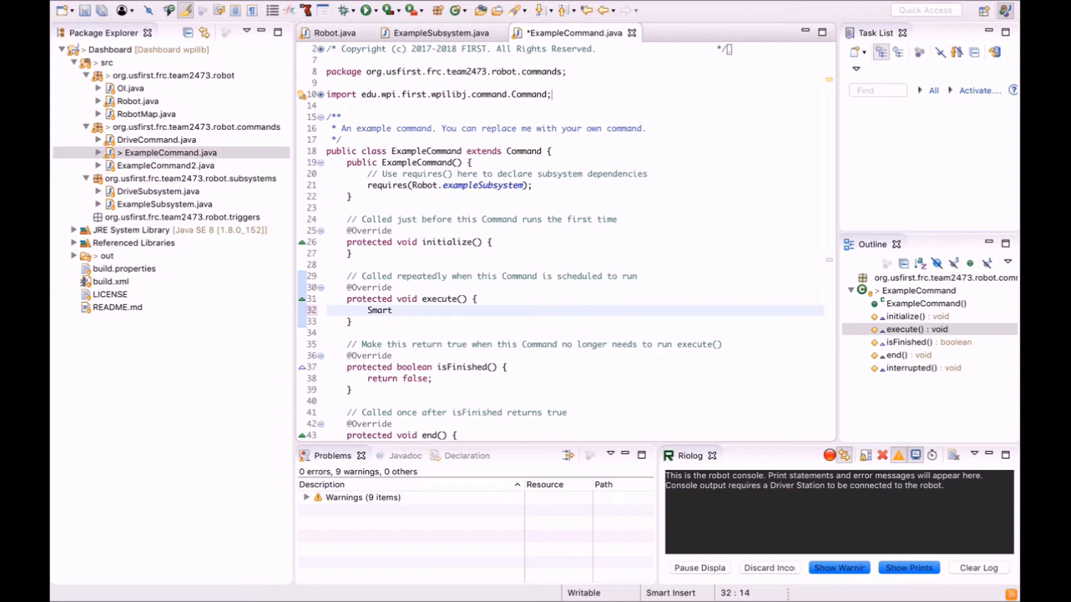
text(Dashboard.)
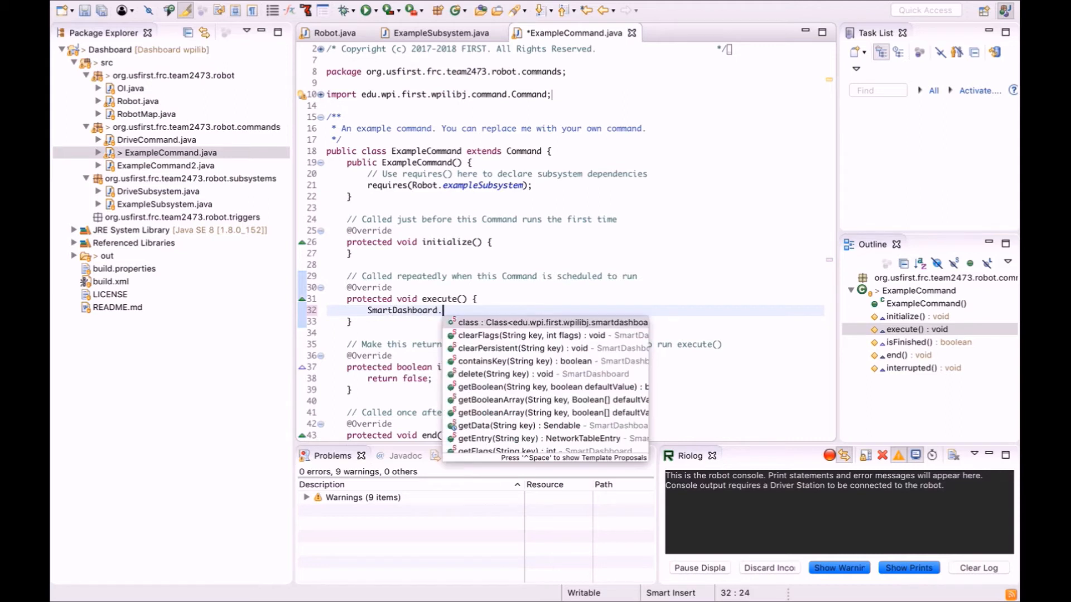
text(putNumbe)
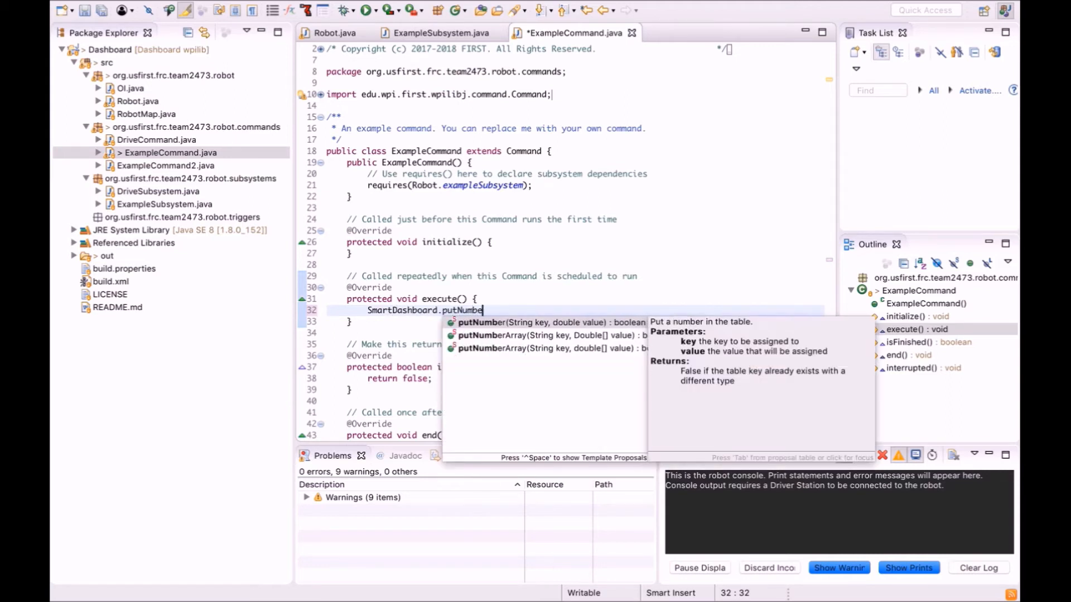
click(482, 322)
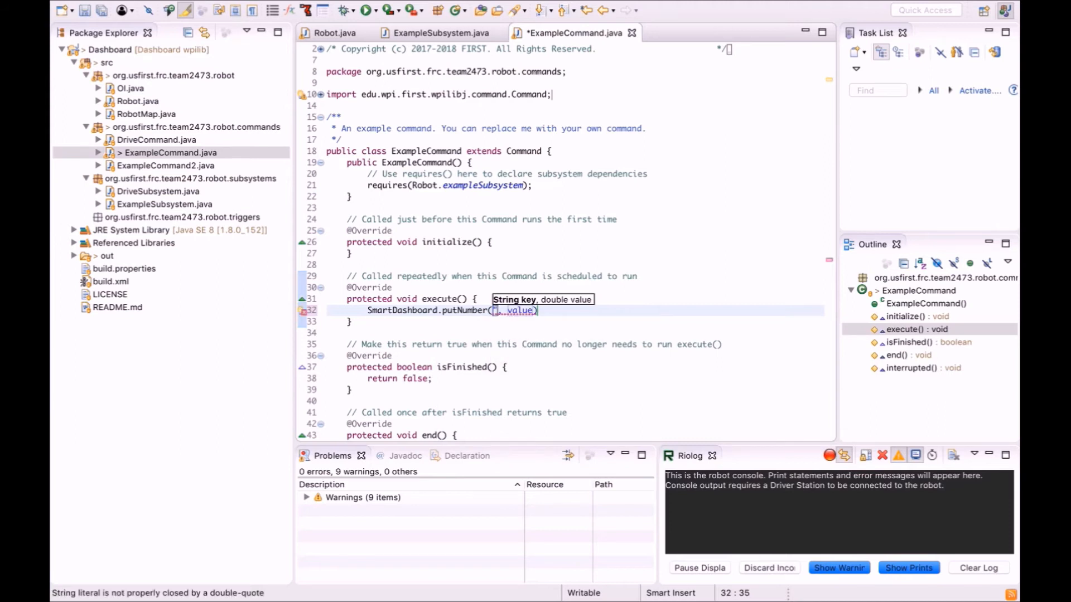
text(Sensor Value")
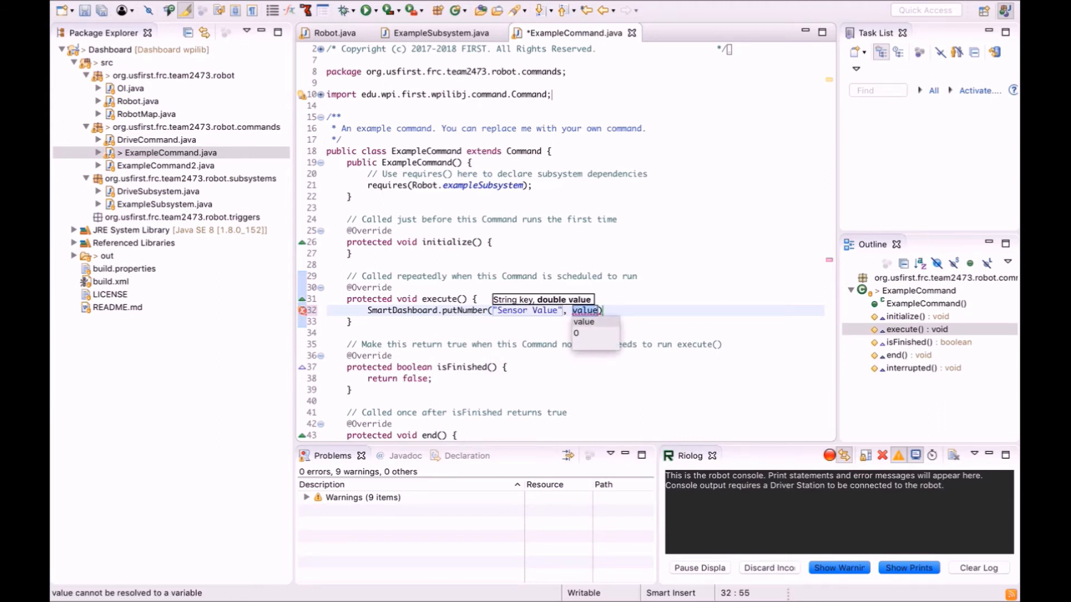
text(Robot.exam)
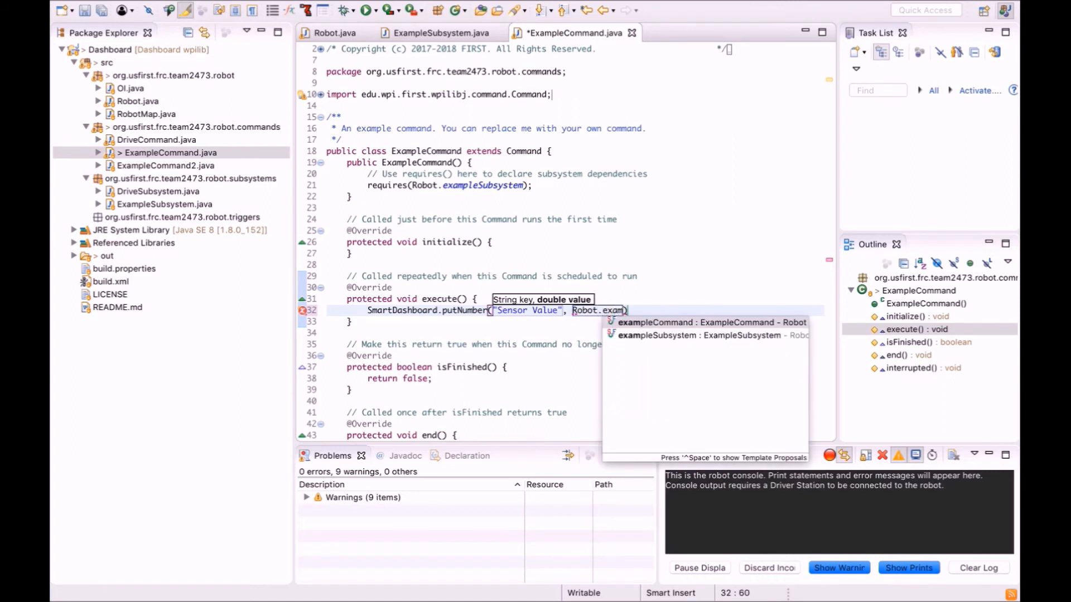